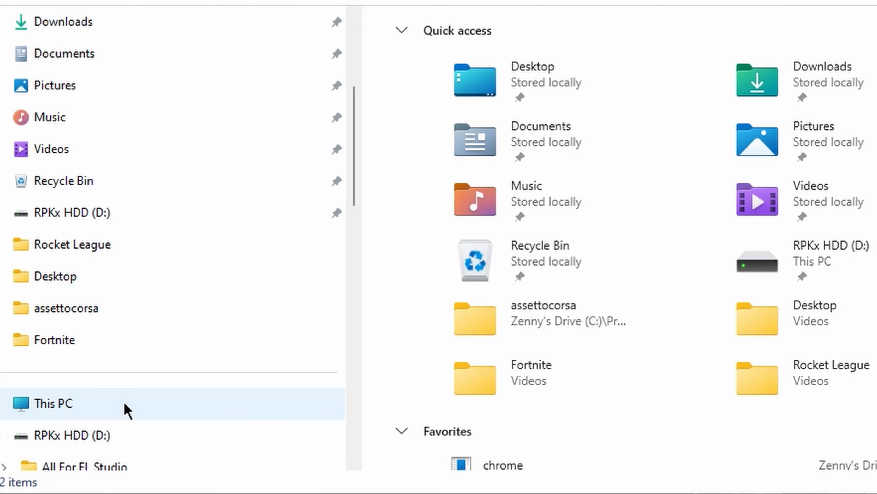
- Navigate from This PC into C: > Windows > SoftwareDistribution to reach the update Download folder
left_click(52, 403)
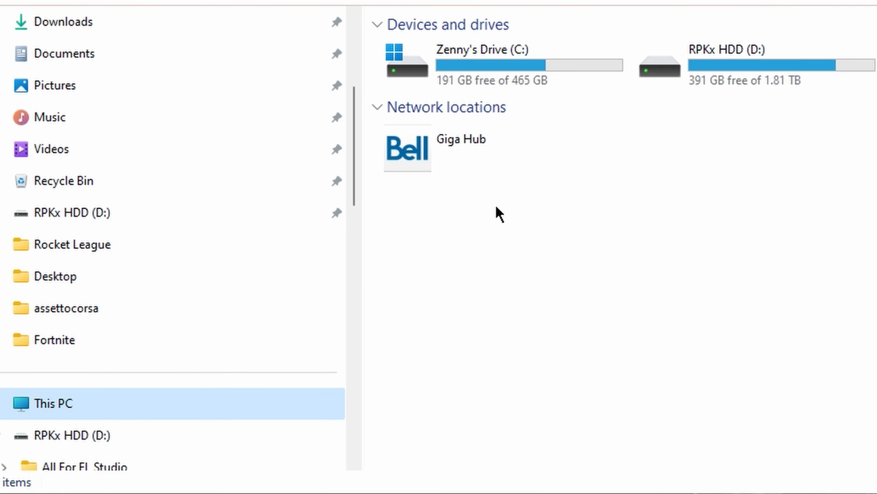
double_click(481, 60)
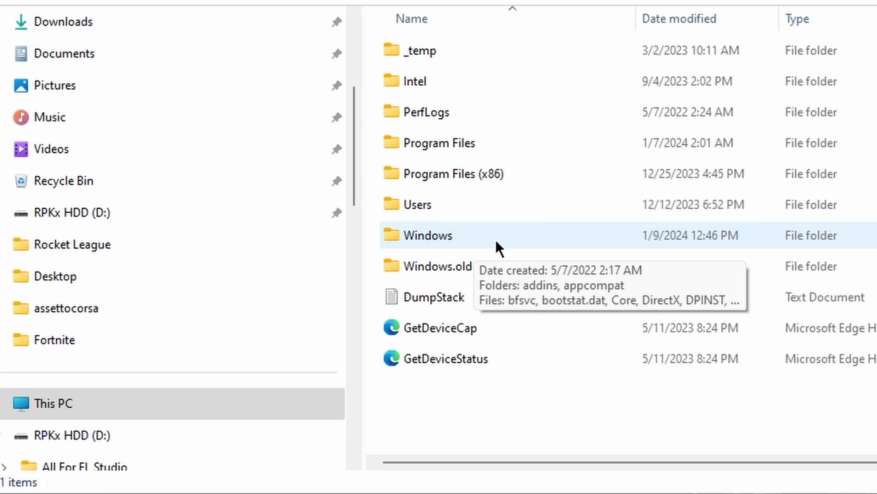
double_click(429, 235)
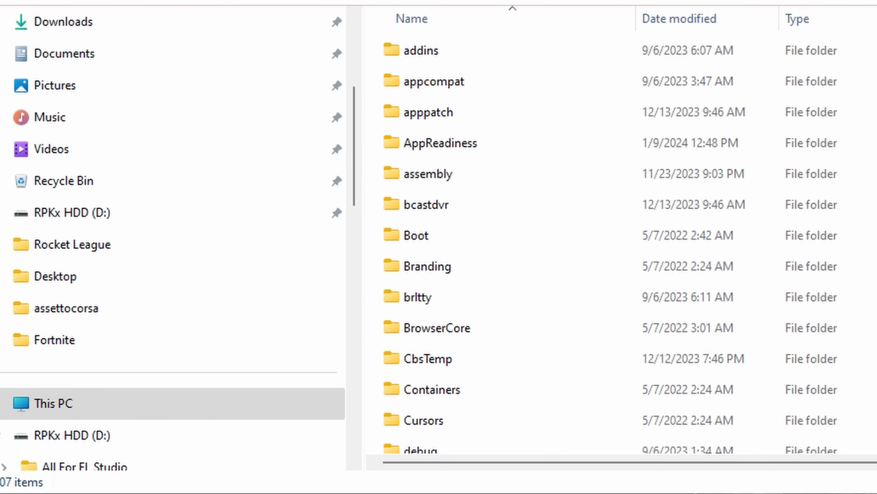
scroll("down", 3)
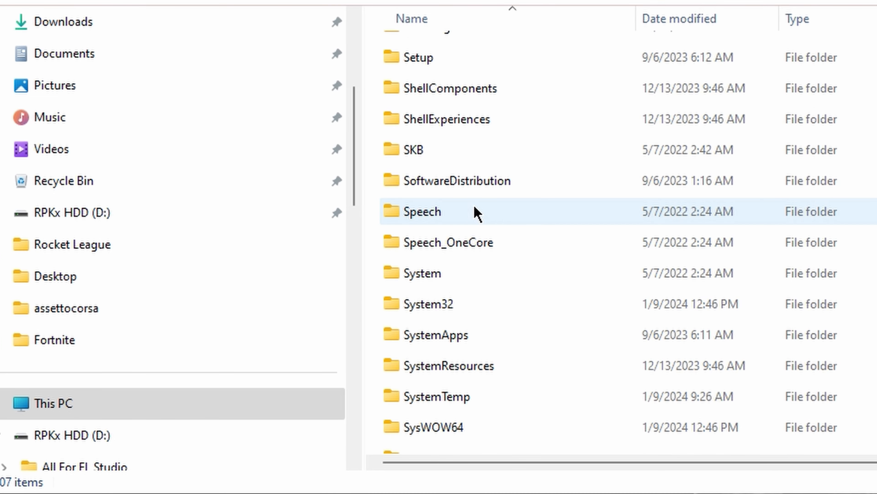
mouse_move(451, 180)
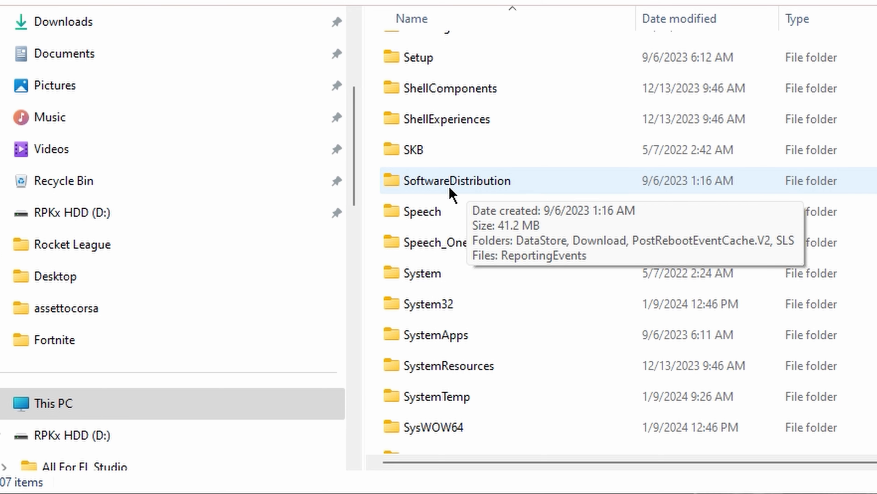
double_click(457, 180)
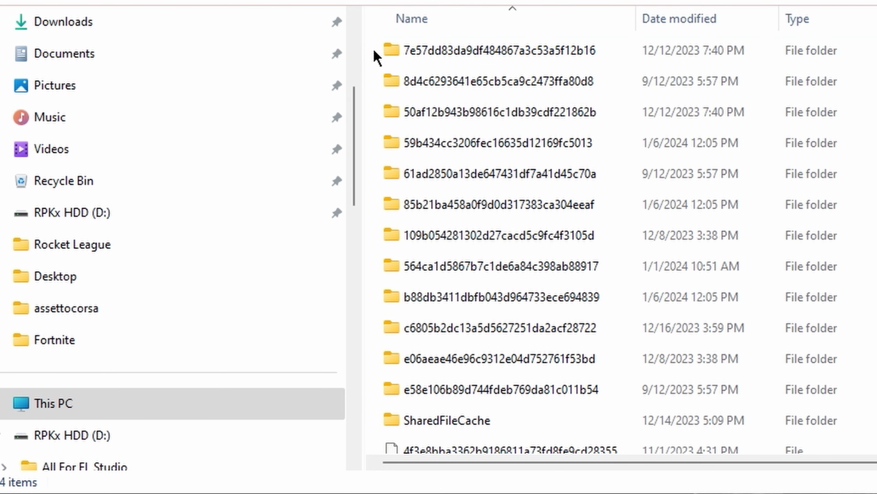
left_click(354, 485)
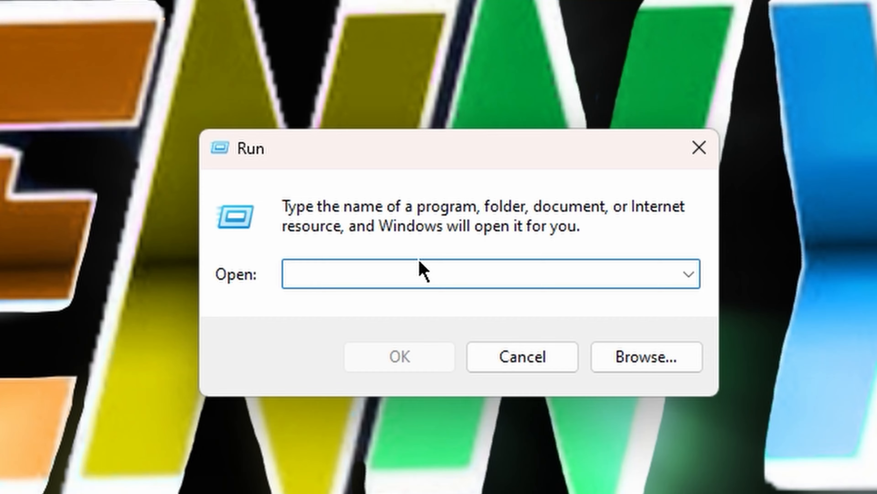
- Launch Disk Cleanup via the cleanmgr command with drive C: selected
type("cleanm")
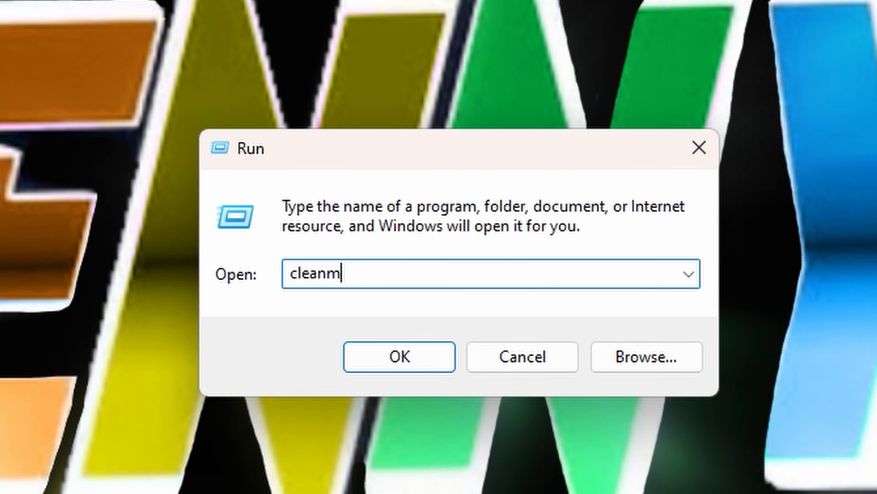
left_click(399, 357)
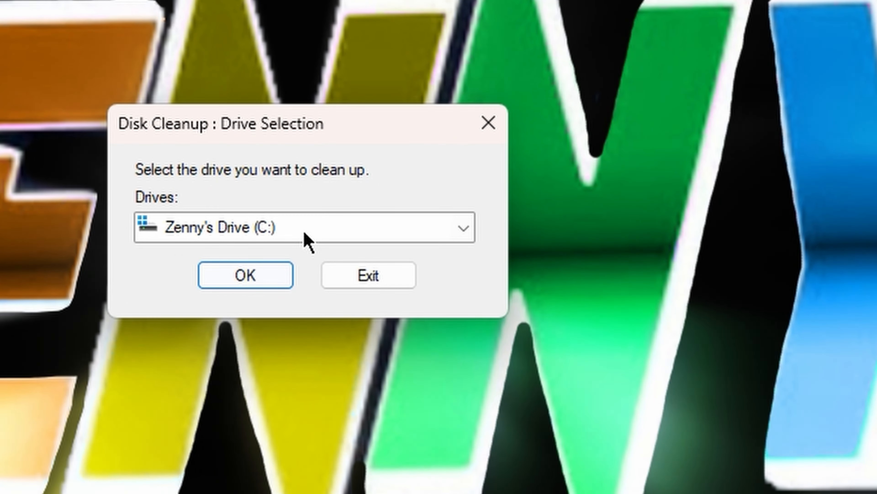
mouse_move(320, 231)
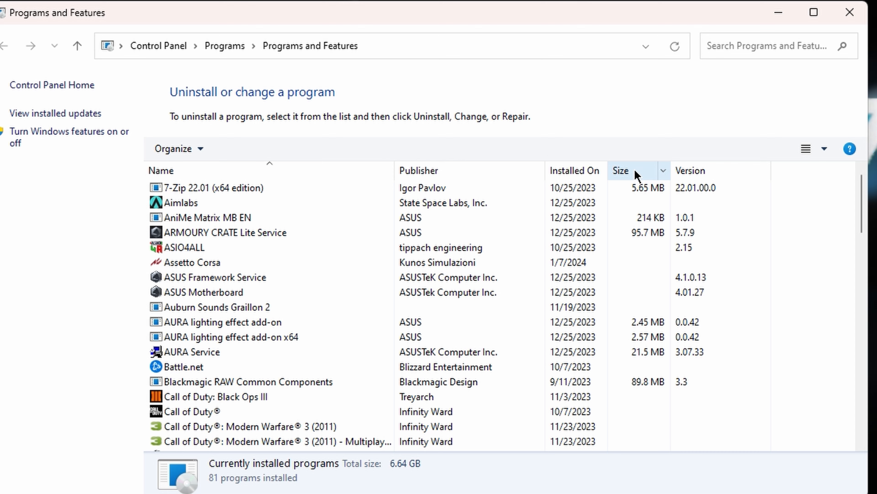
- Sort the 81 installed programs by size, largest first, and review the list
left_click(620, 170)
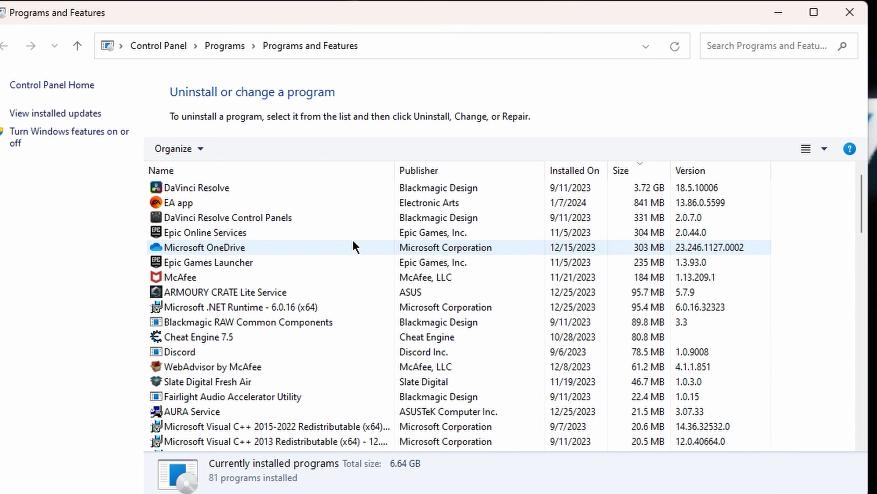
left_click(209, 262)
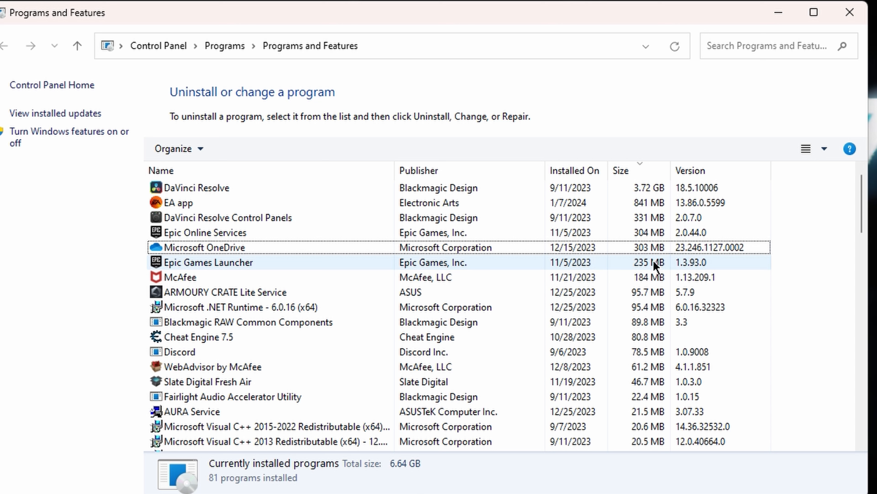
scroll("down", 3)
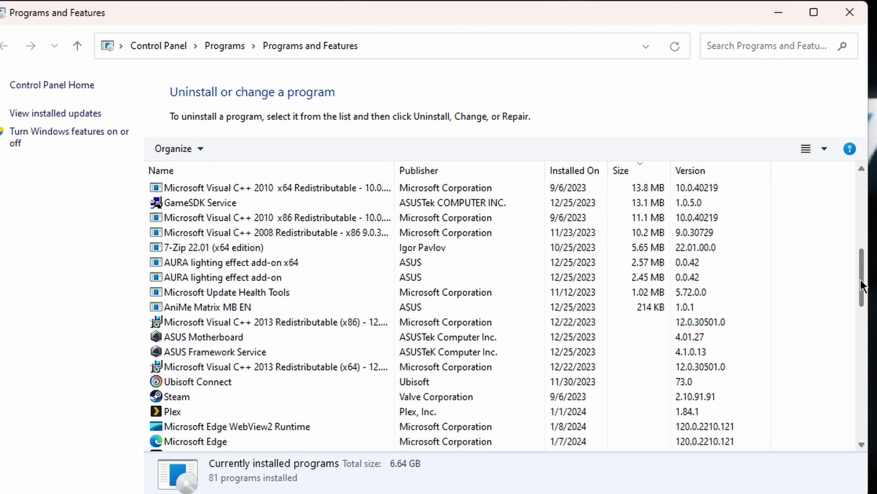
scroll("down", 3)
type("%tem")
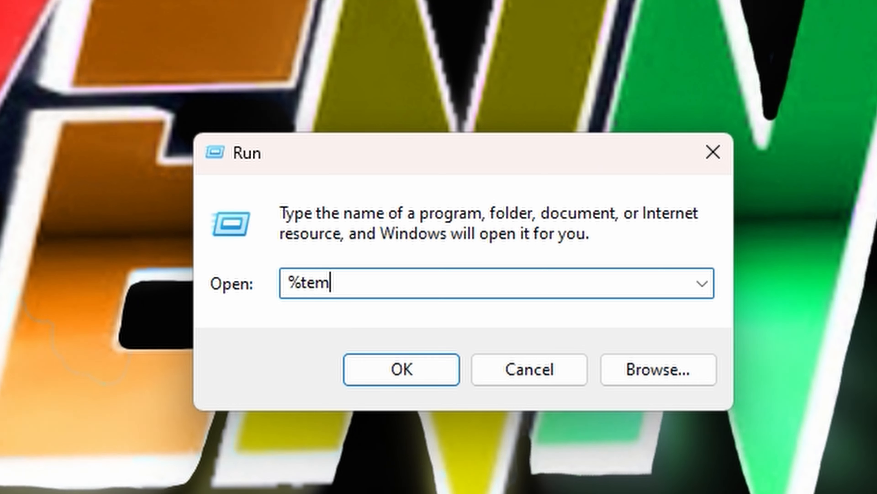
- Open the user %temp% folder from Run and select all its temporary files for deletion
type("p%")
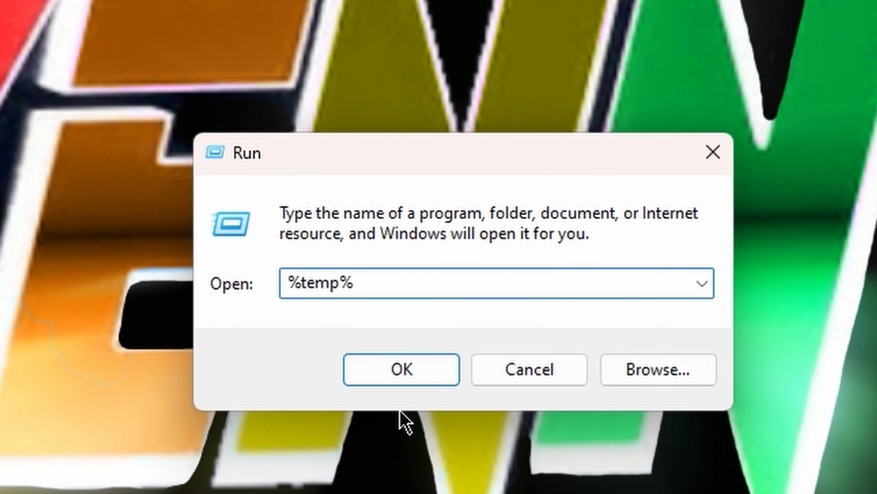
left_click(400, 370)
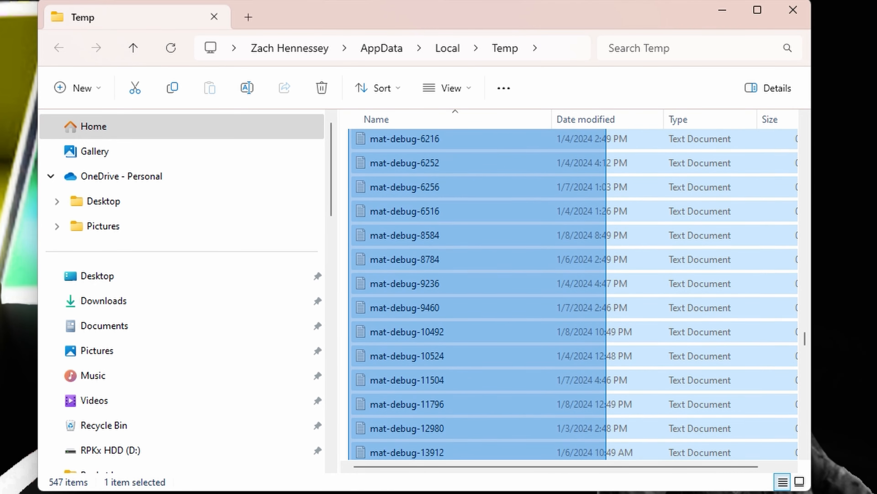
key("ctrl+a")
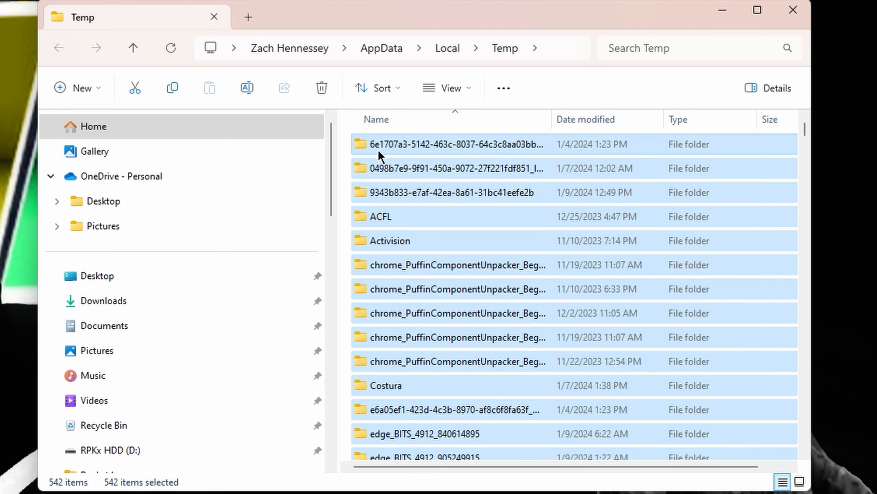
- Skip all admin-protected folders and in-use files while deleting the temp items
left_click(321, 88)
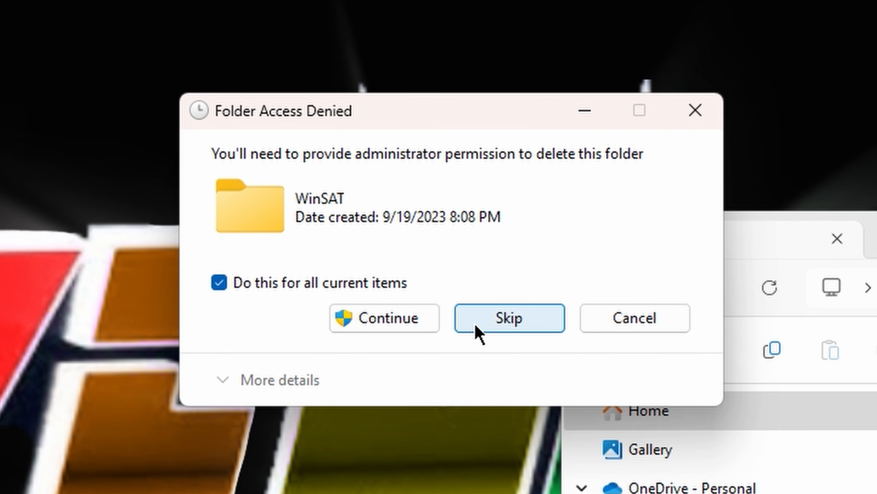
left_click(508, 317)
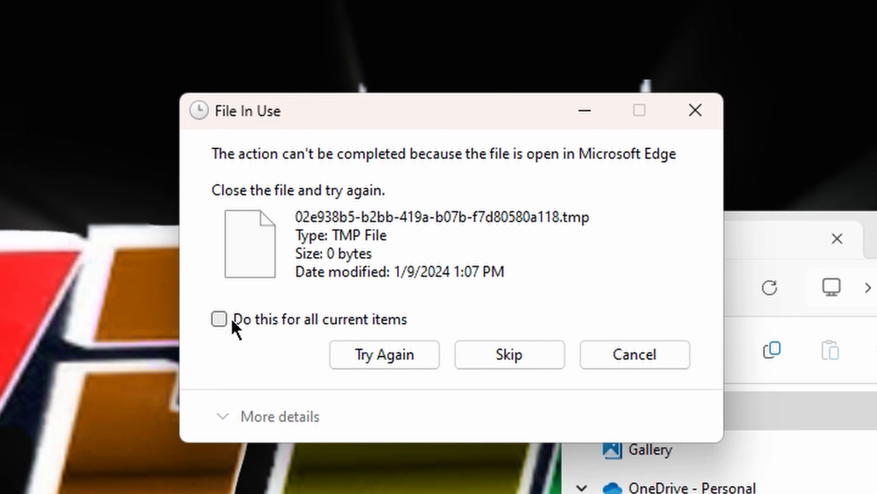
left_click(509, 355)
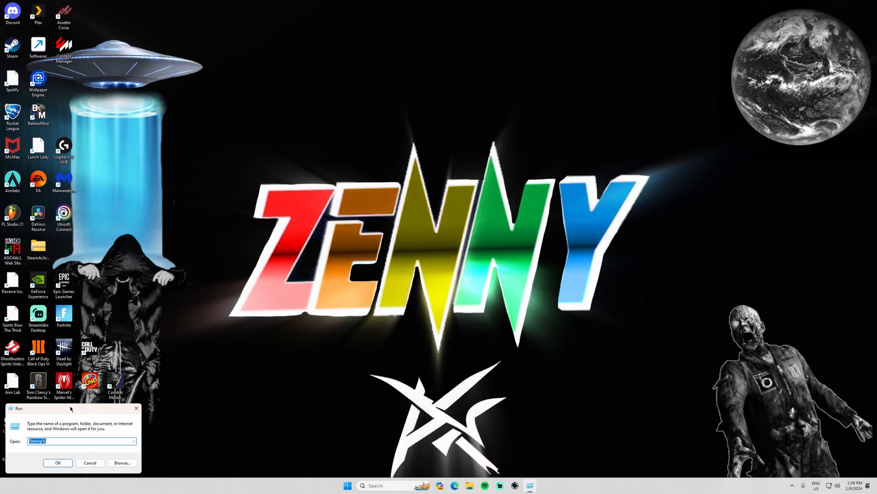
- Open the Windows Prefetch folder from Run, granting permanent access to it
type("pref")
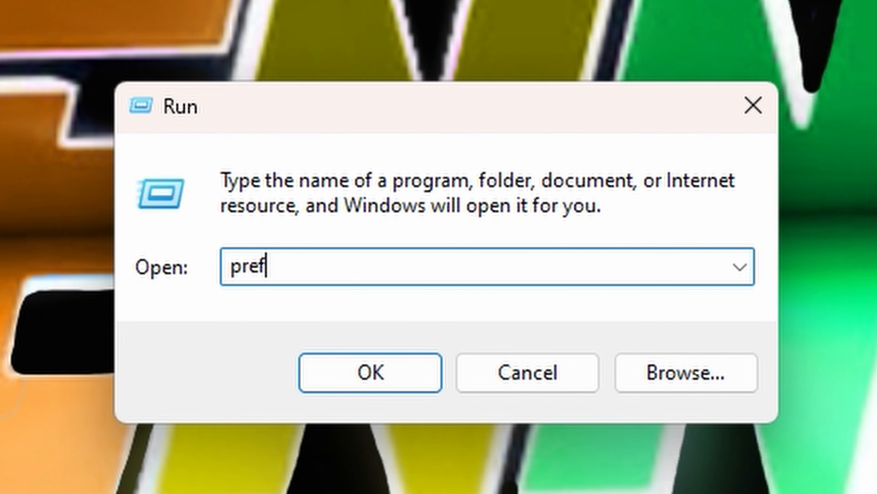
left_click(369, 372)
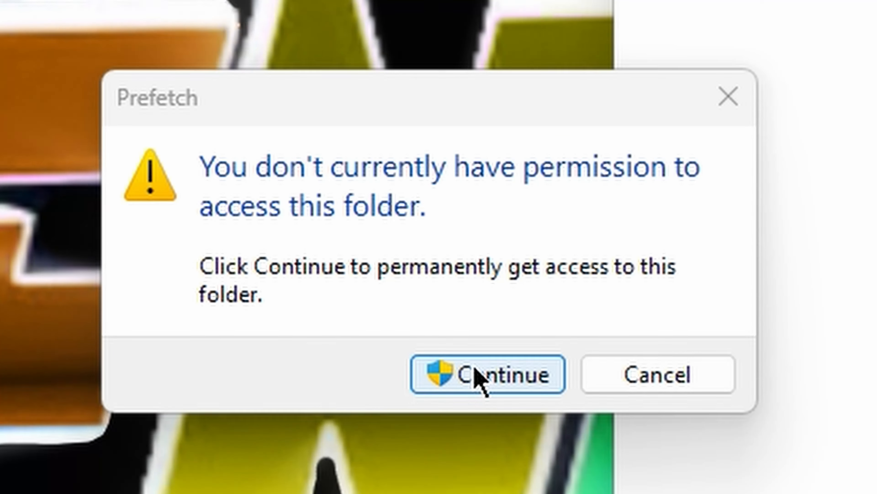
left_click(487, 374)
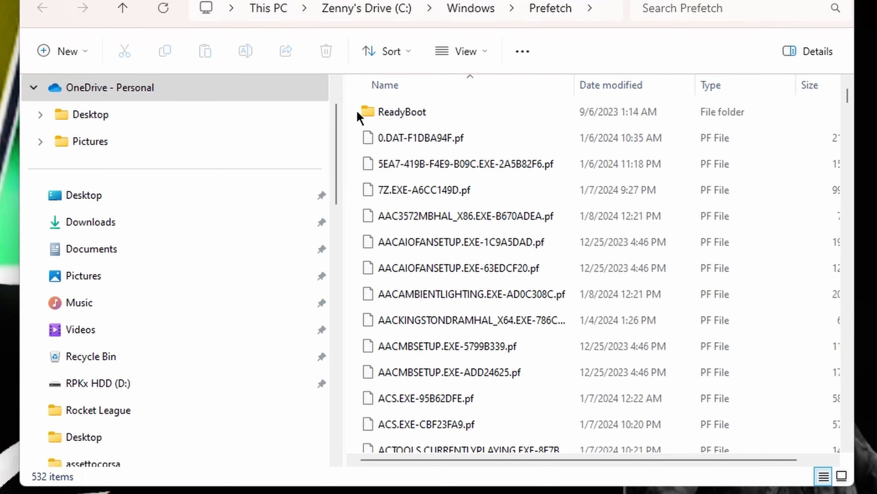
scroll("down", 3)
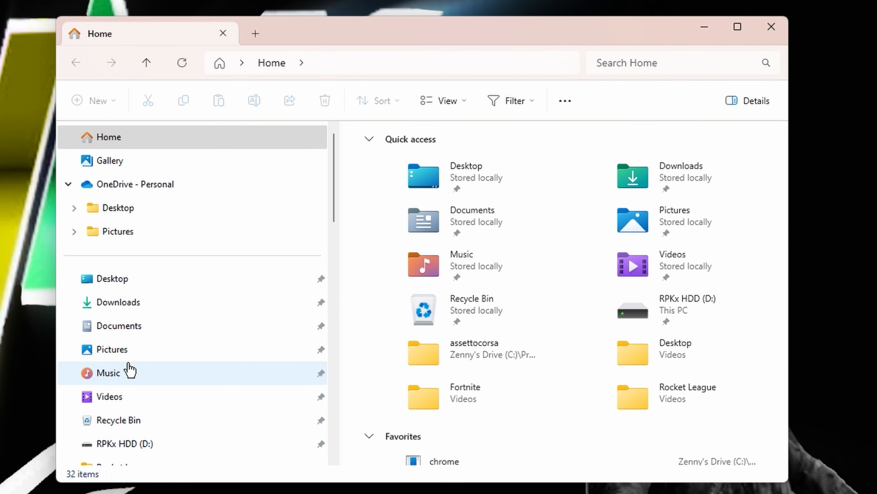
- Delete the Windows.old folder from the C drive with administrator permission
scroll("down", 3)
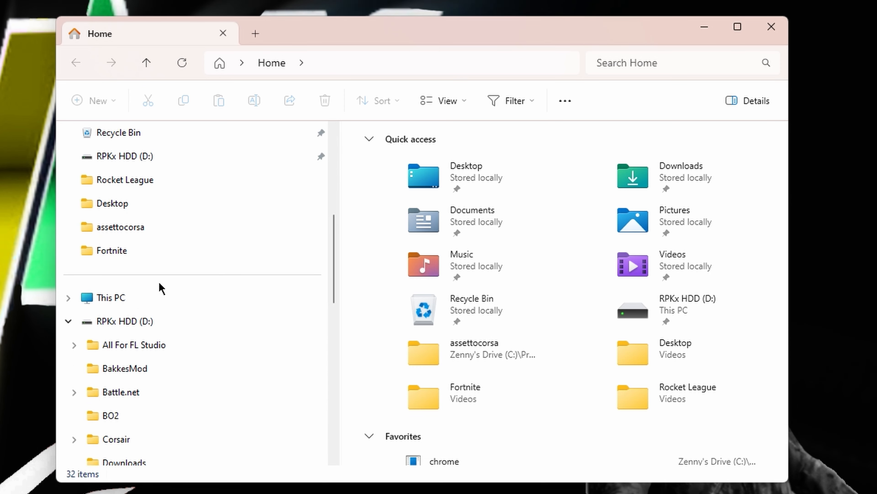
scroll("up", 3)
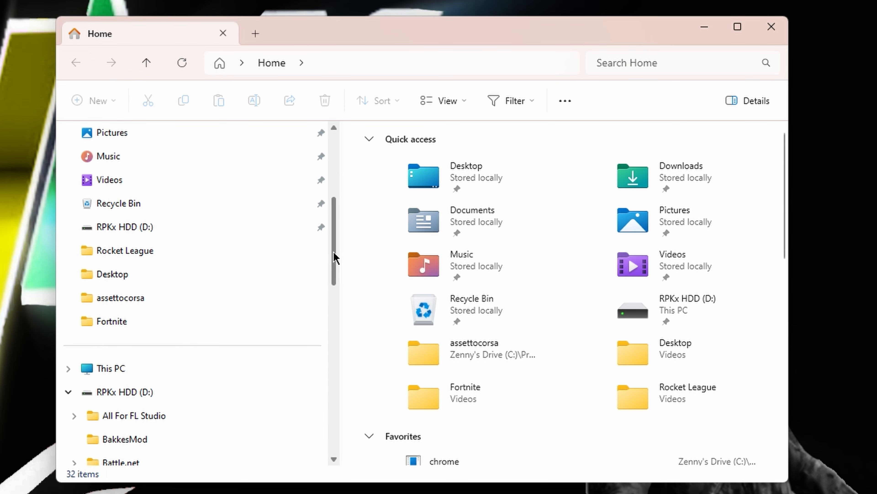
left_click(110, 367)
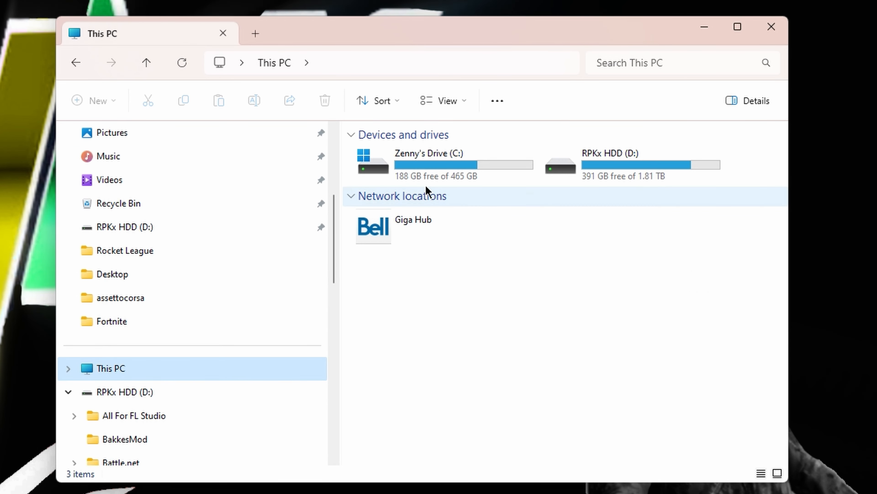
double_click(429, 162)
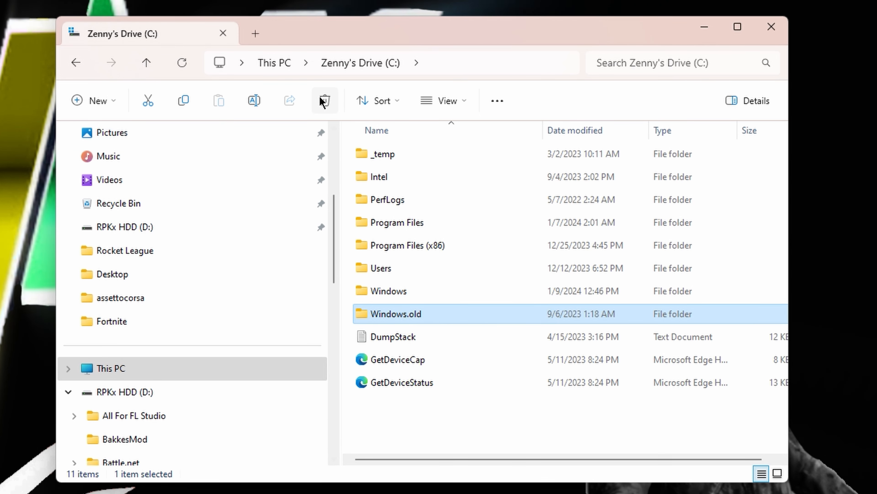
left_click(325, 100)
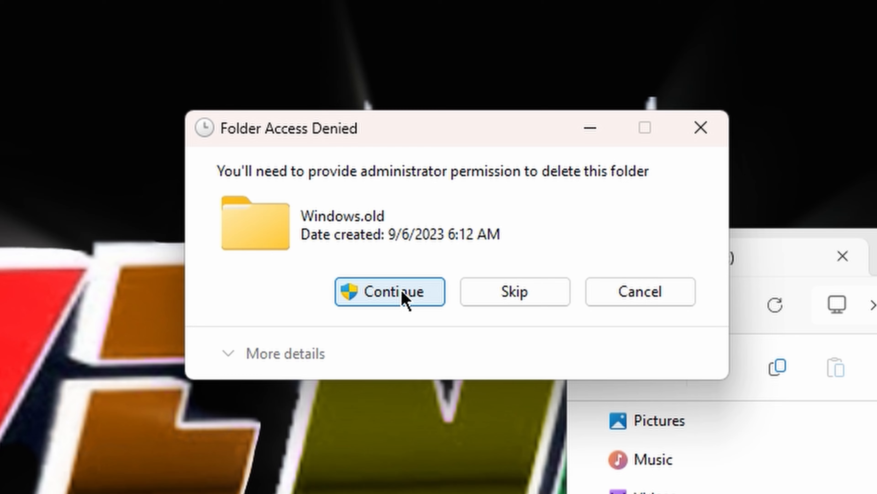
left_click(389, 291)
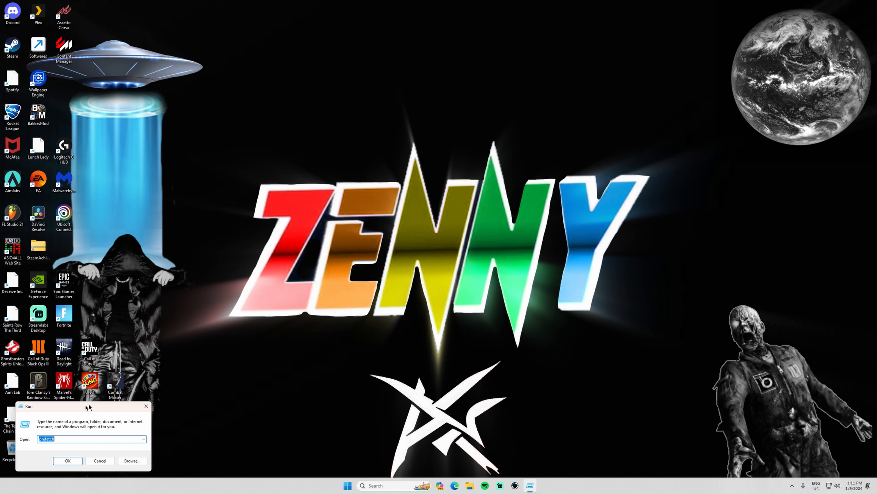
- Open the Windows Temp folder from Run, granting permanent access to it
type("tem")
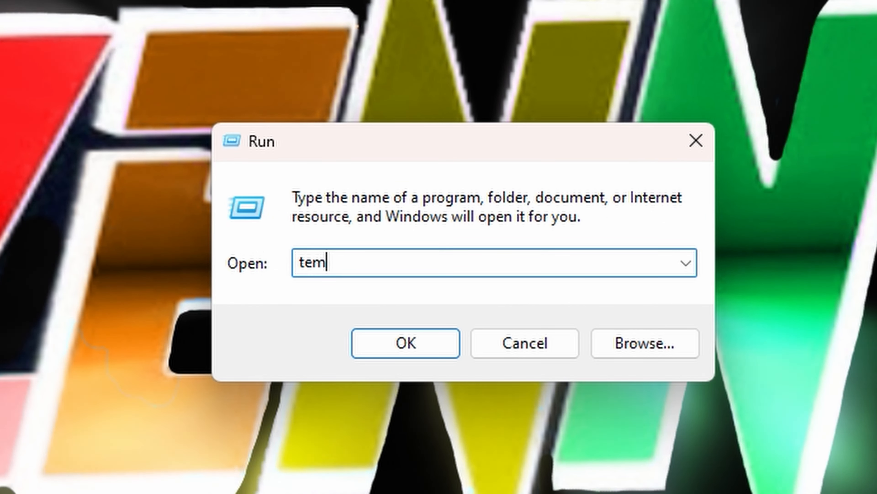
left_click(404, 342)
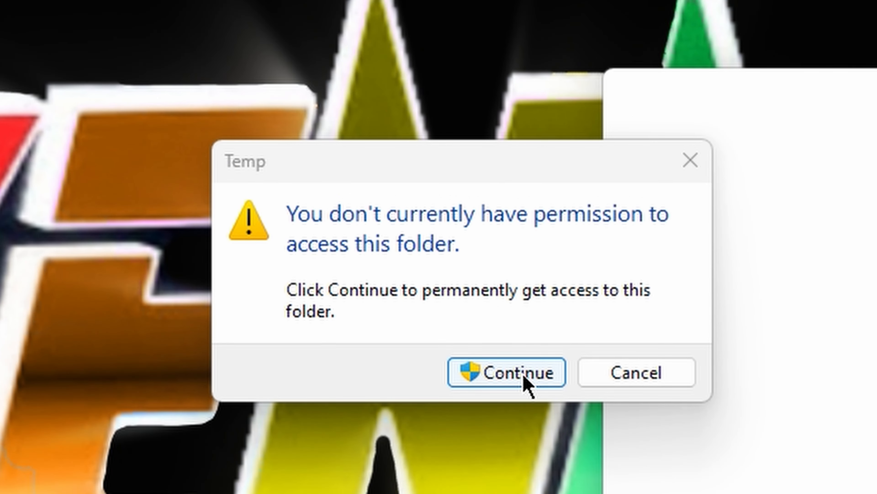
mouse_move(514, 378)
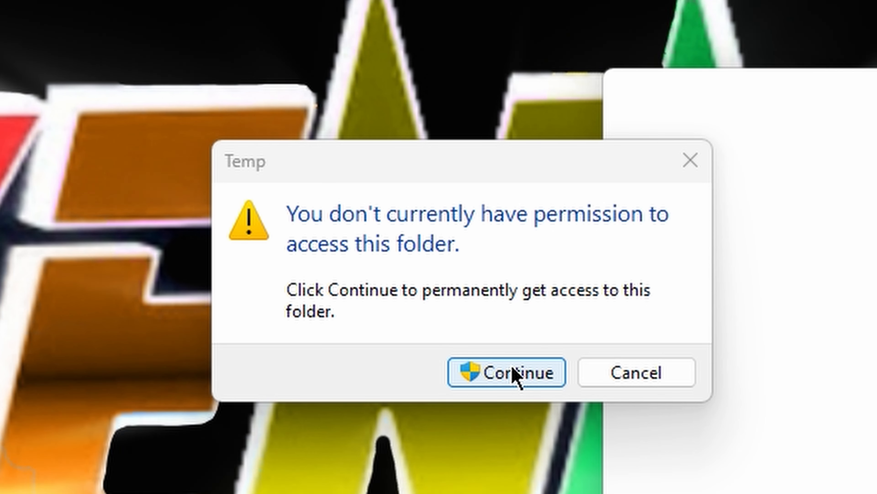
left_click(507, 372)
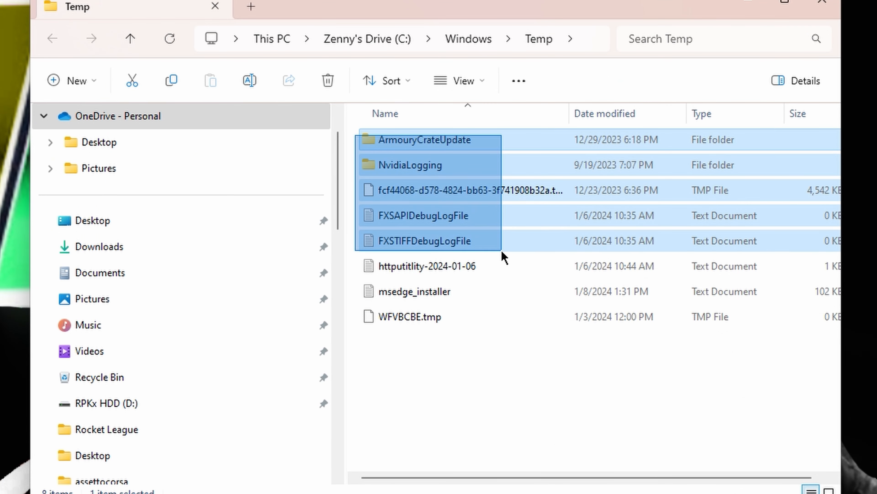